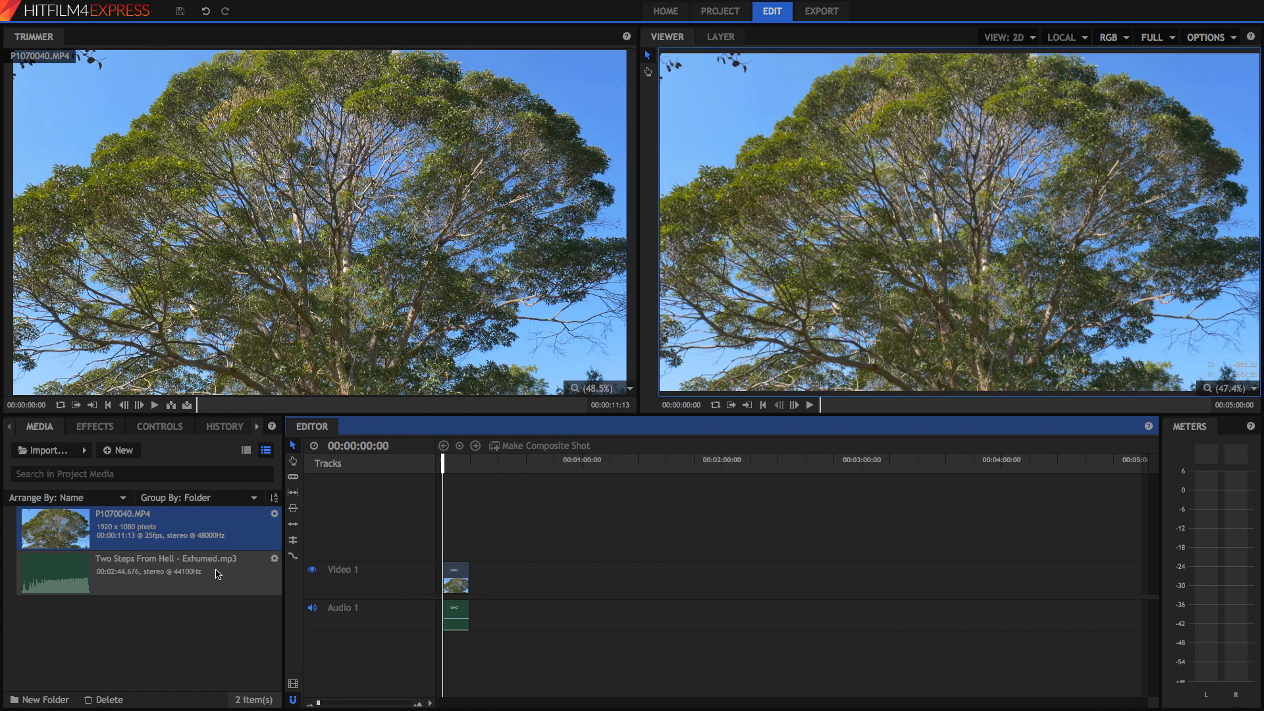
pyautogui.moveTo(190, 574)
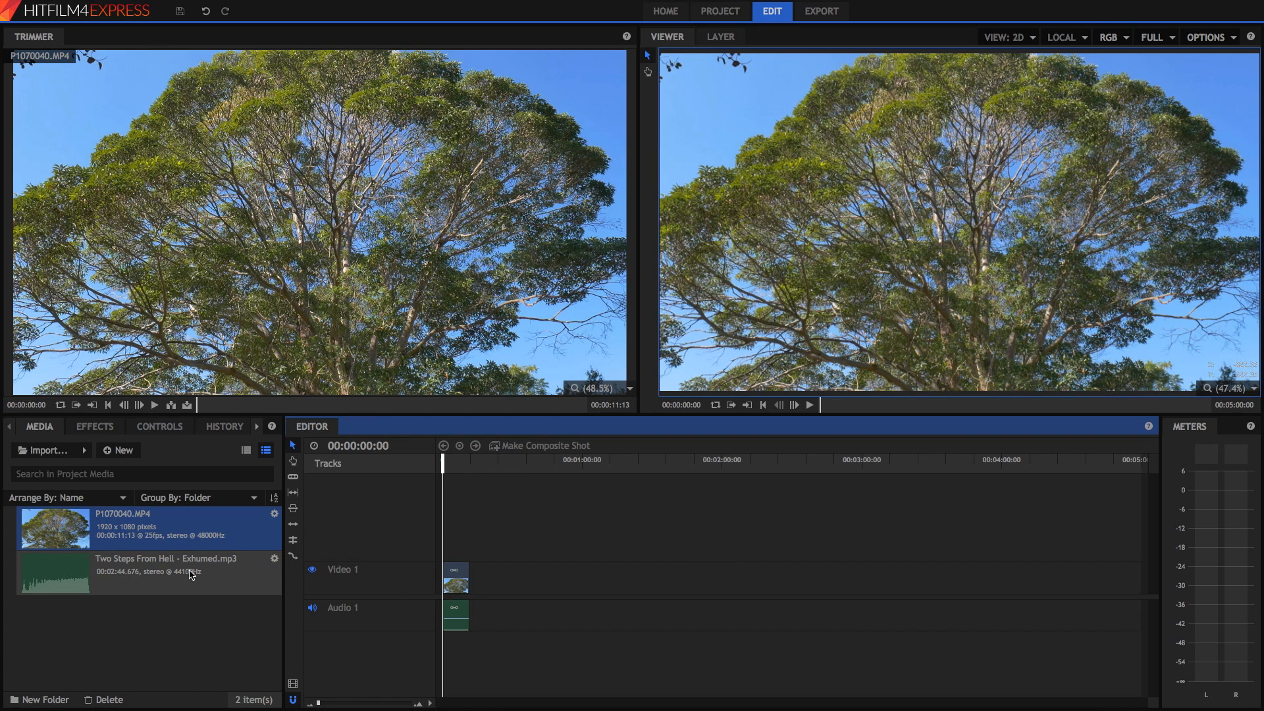
pyautogui.moveTo(185, 567)
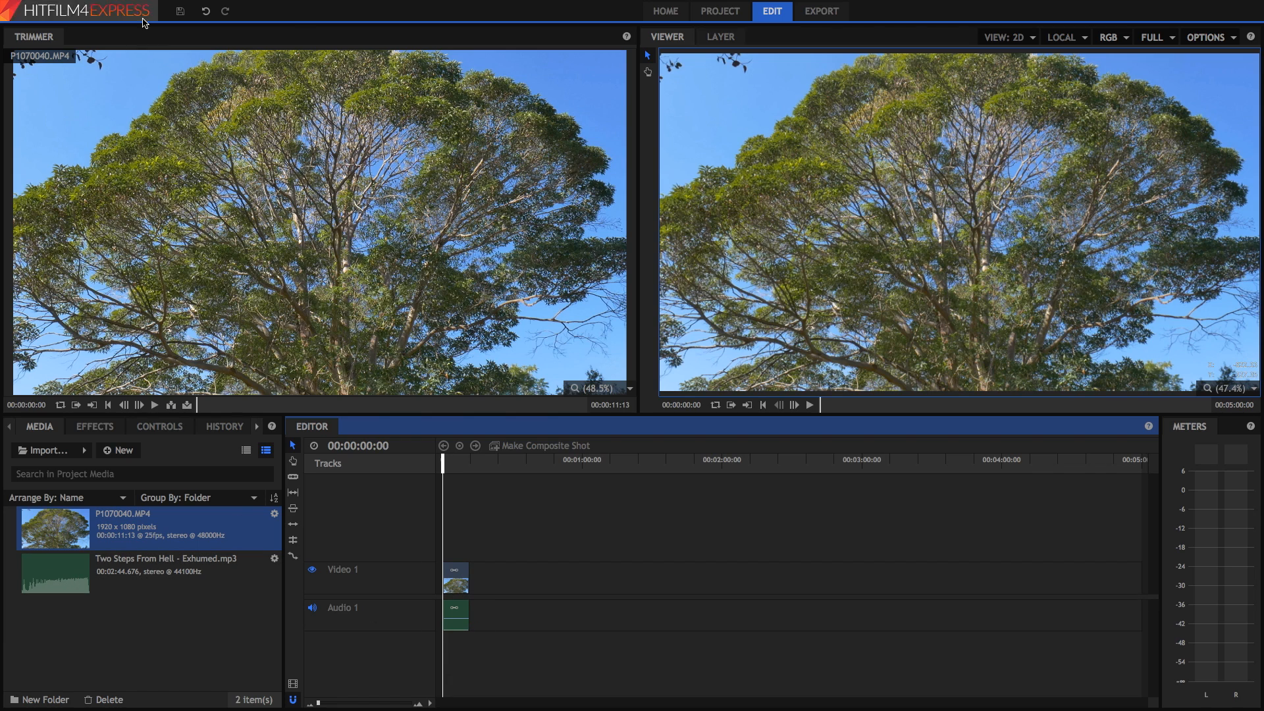
pyautogui.moveTo(187, 395)
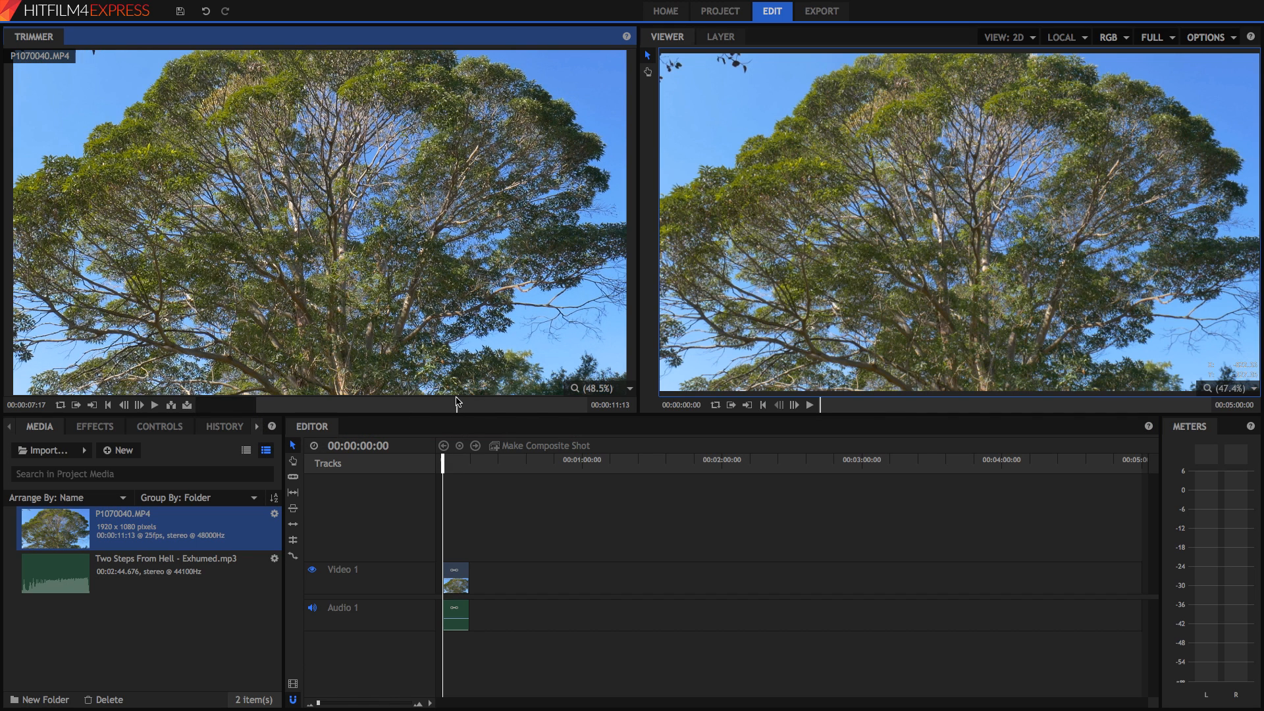
pyautogui.moveTo(433, 482)
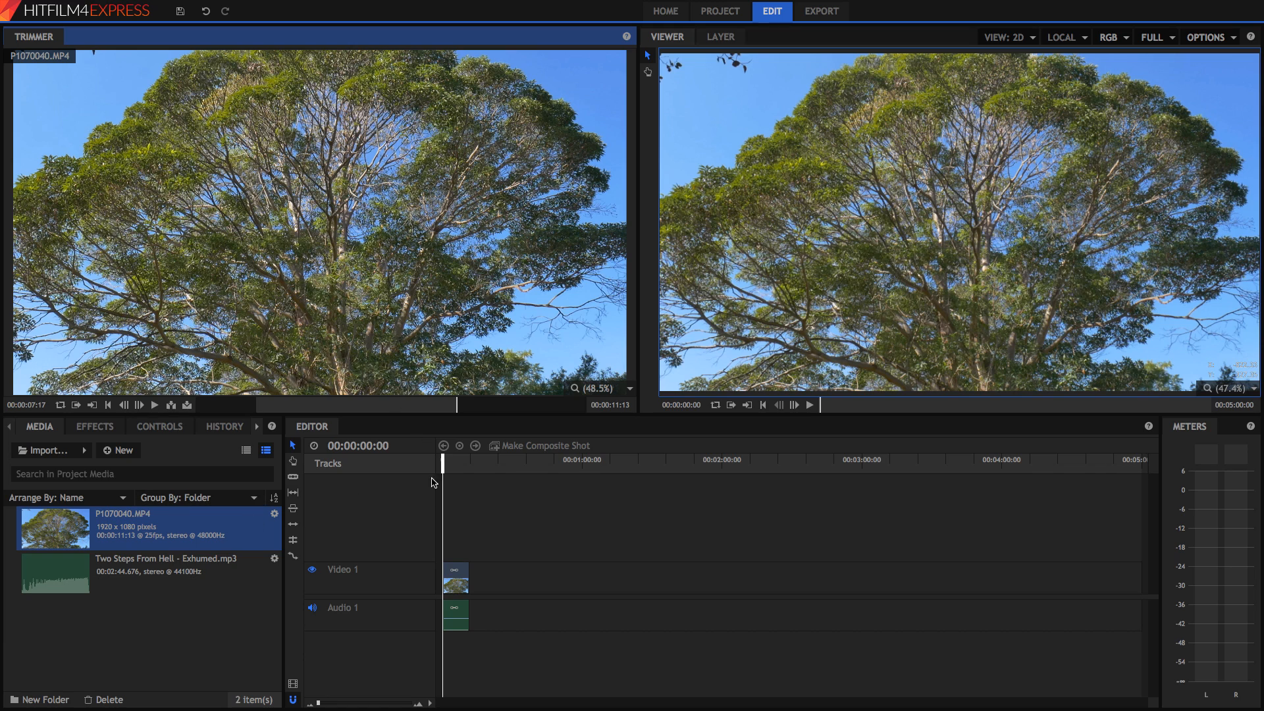
# - Preview Two Steps From Hell - Exhumed.mp3 in the Trimmer
pyautogui.doubleClick(166, 559)
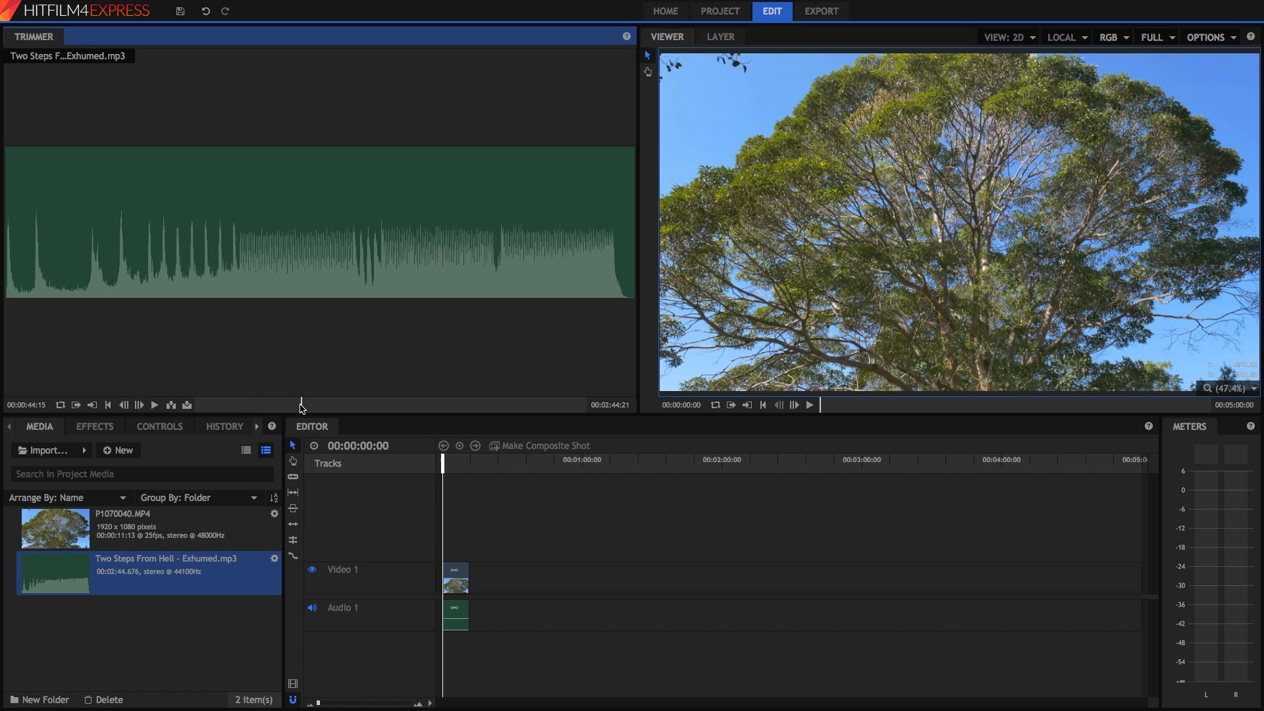
pyautogui.moveTo(302, 402)
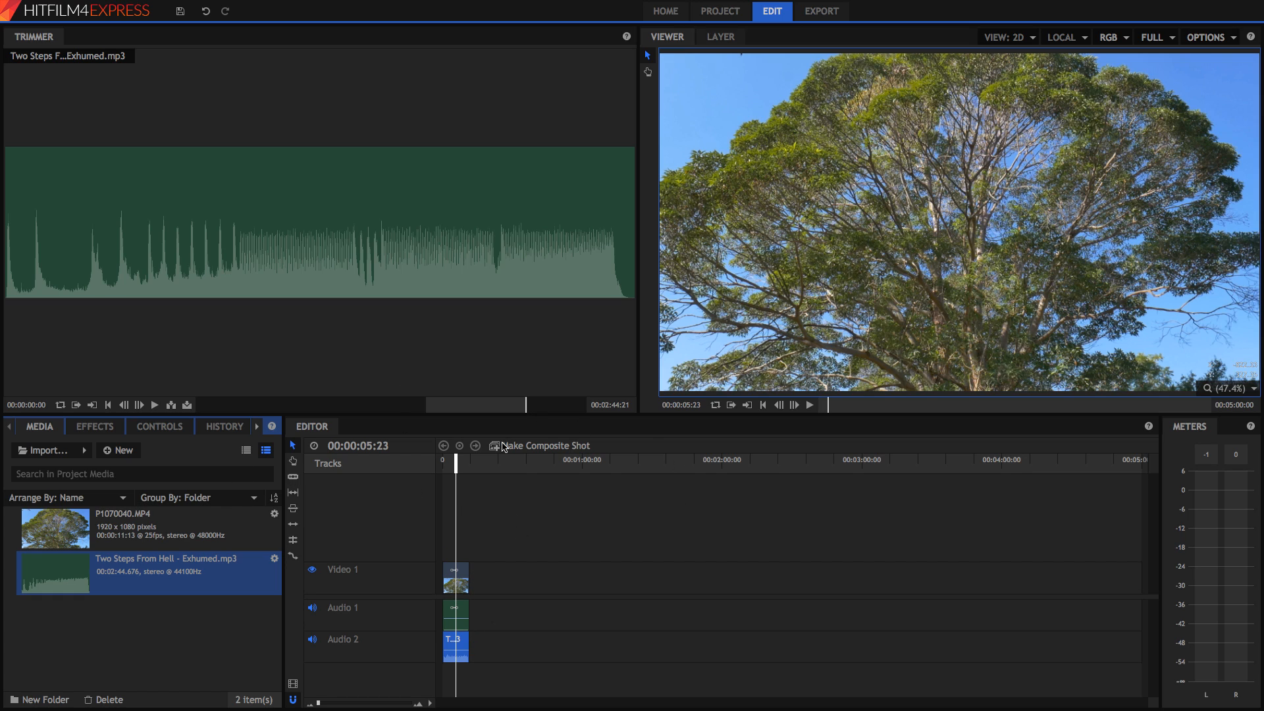
pyautogui.moveTo(569, 528)
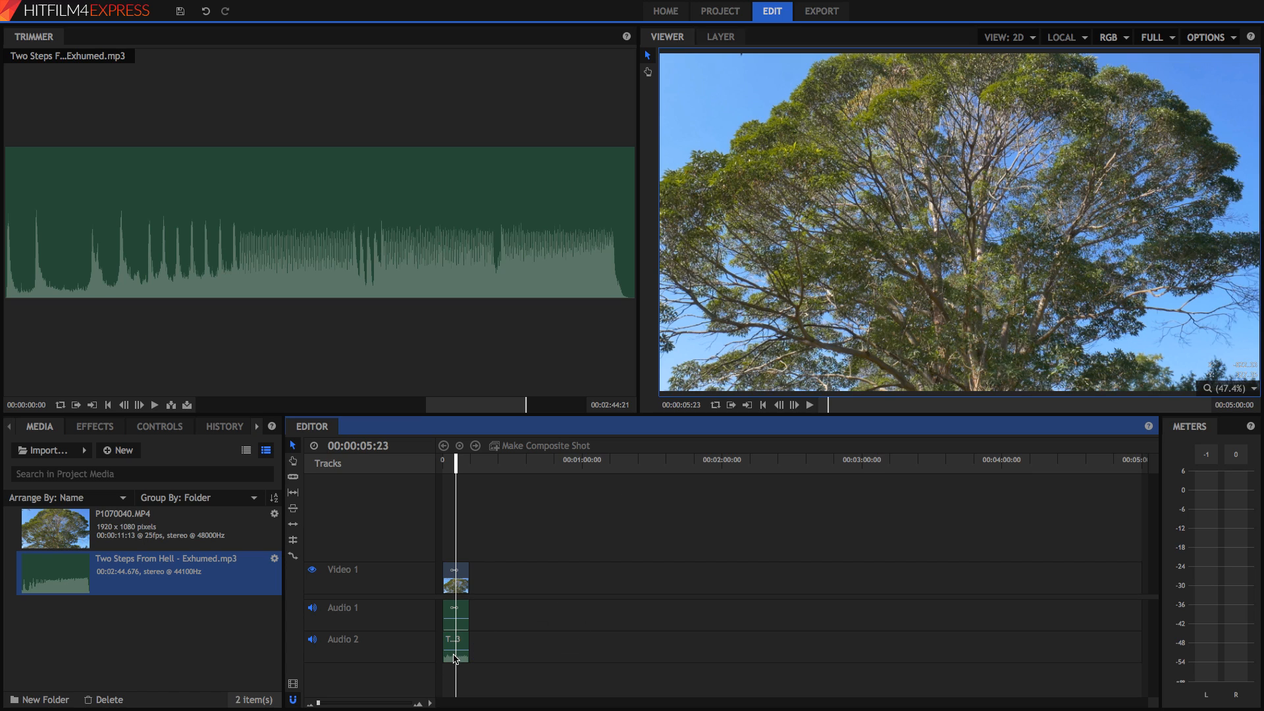
pyautogui.moveTo(522, 622)
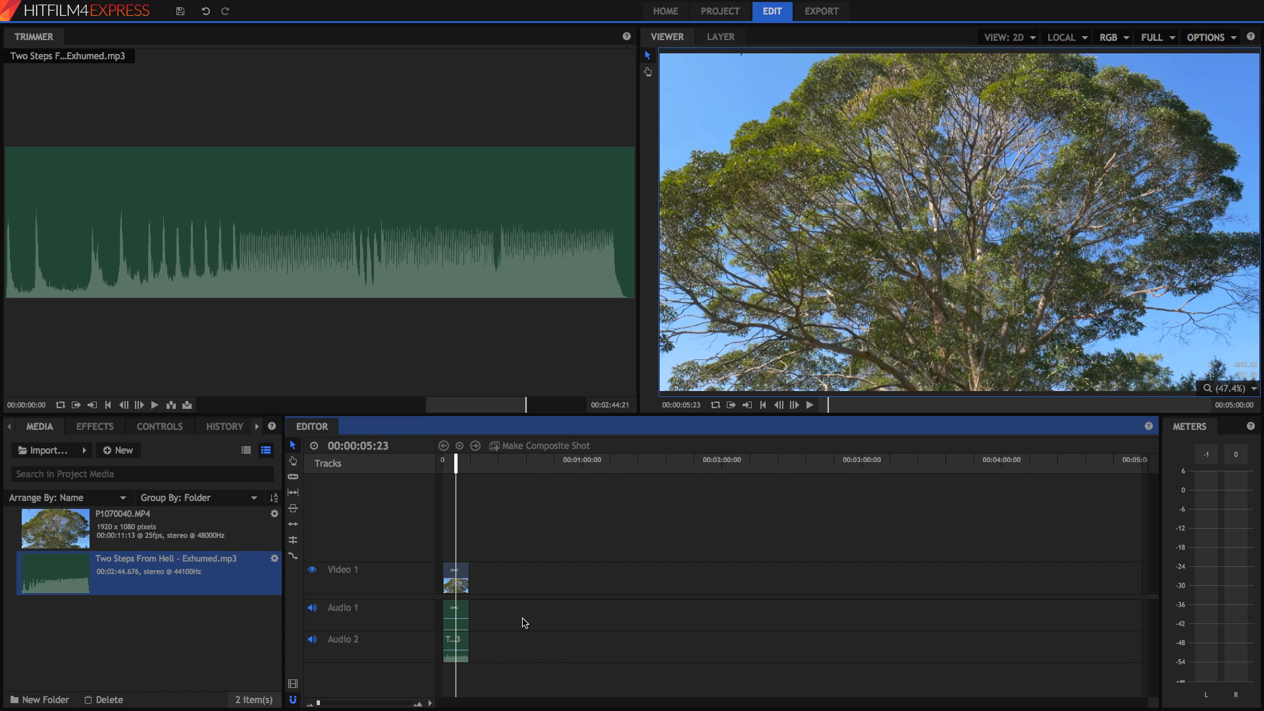
pyautogui.moveTo(429, 620)
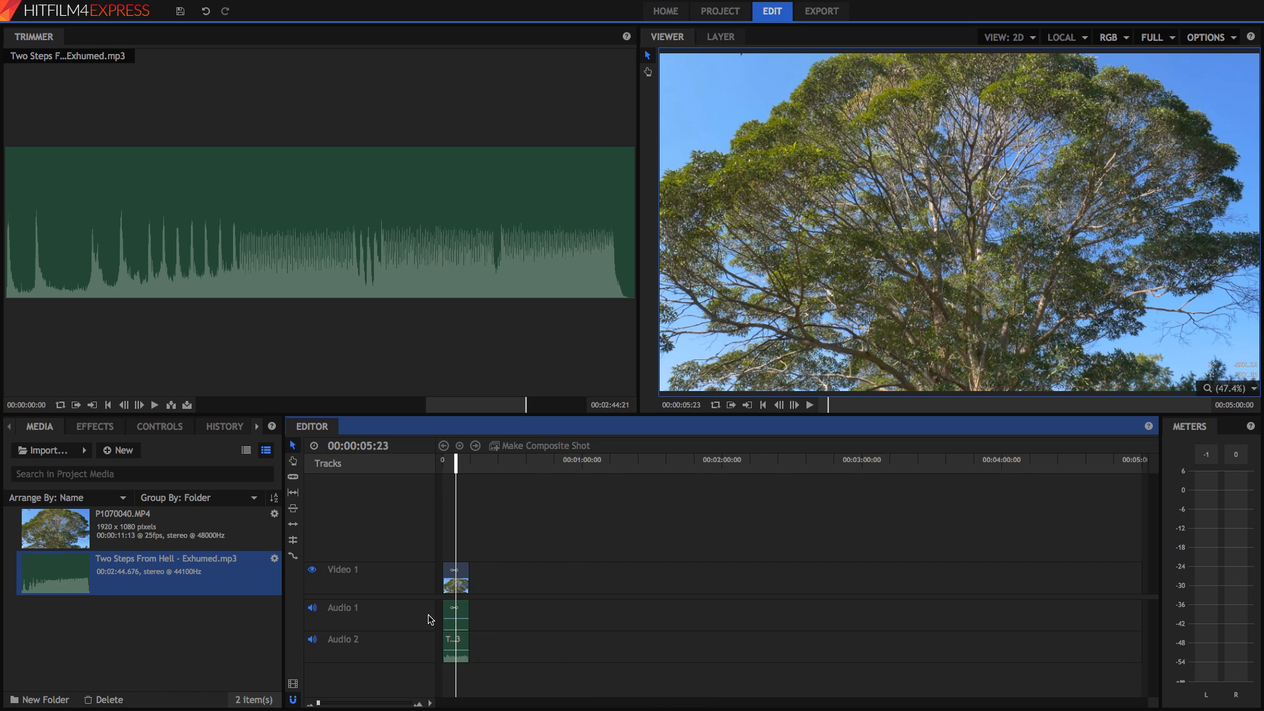
# - Select the Exhumed clip on Audio 2 and expand its properties in Controls
pyautogui.click(455, 645)
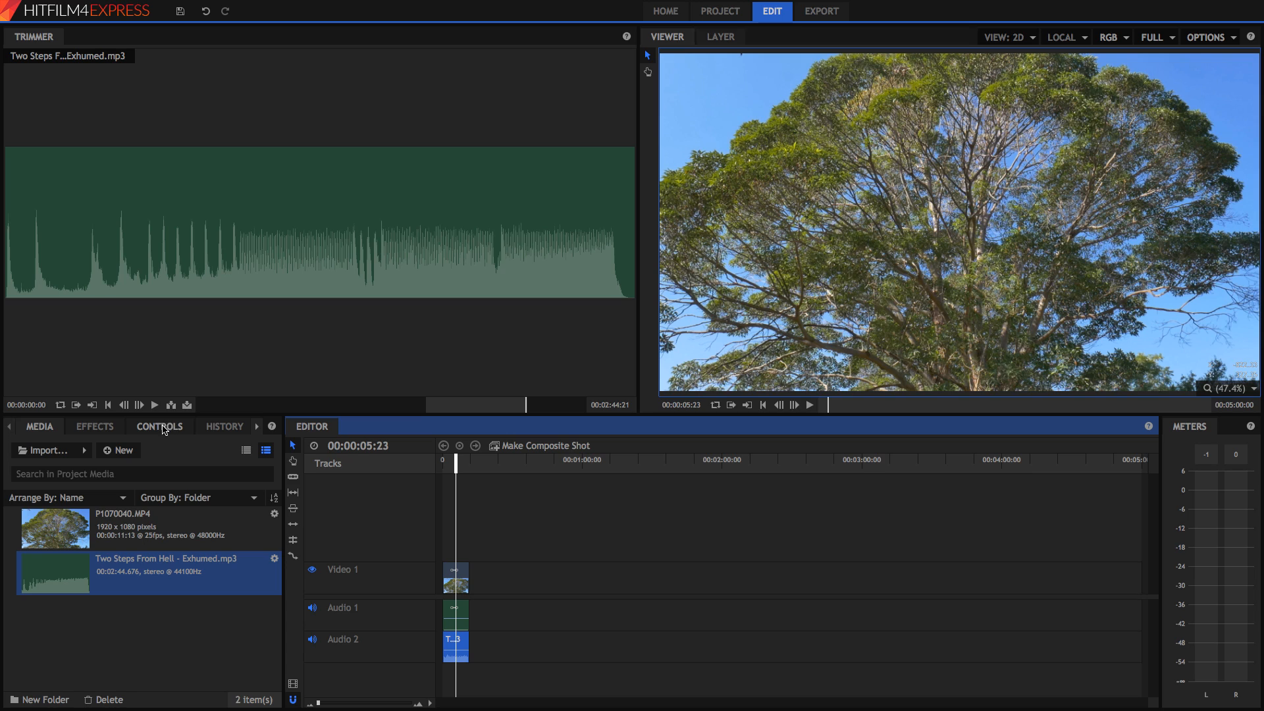
pyautogui.click(158, 426)
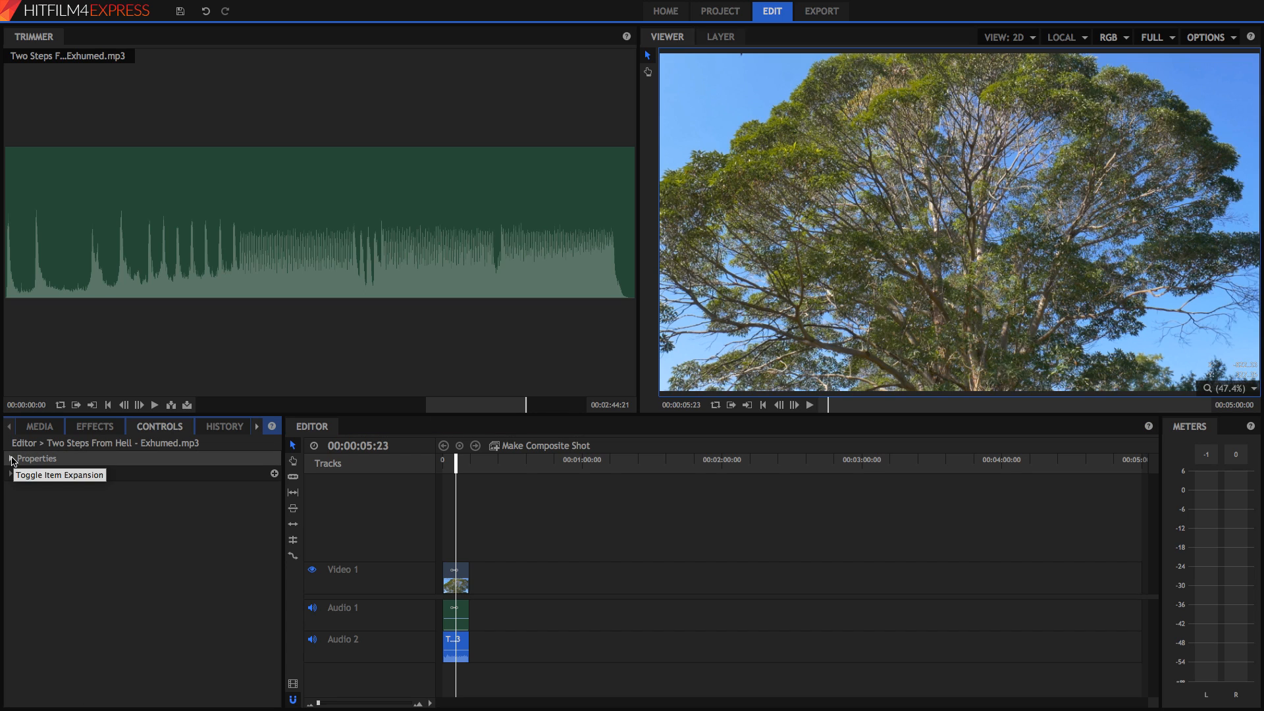
pyautogui.click(11, 459)
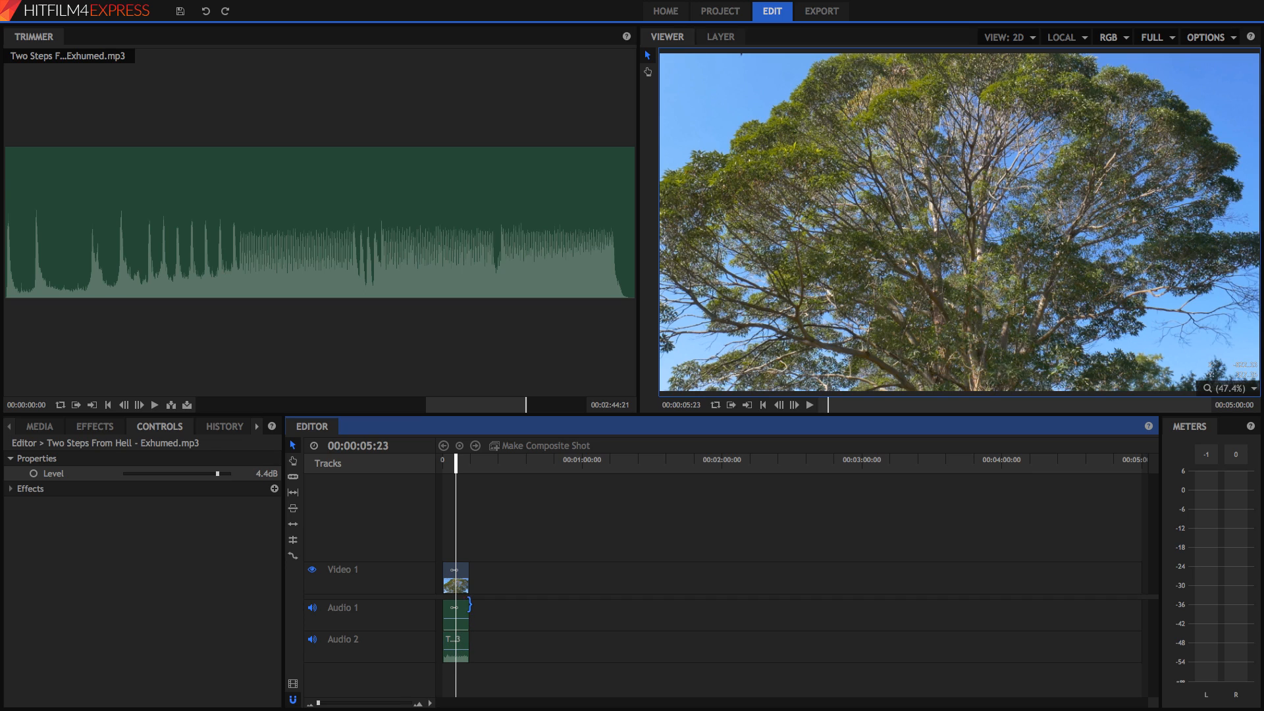
# - Select the P1070040.MP4 audio on Audio 1 and show its 0.0 dB Level property
pyautogui.click(455, 577)
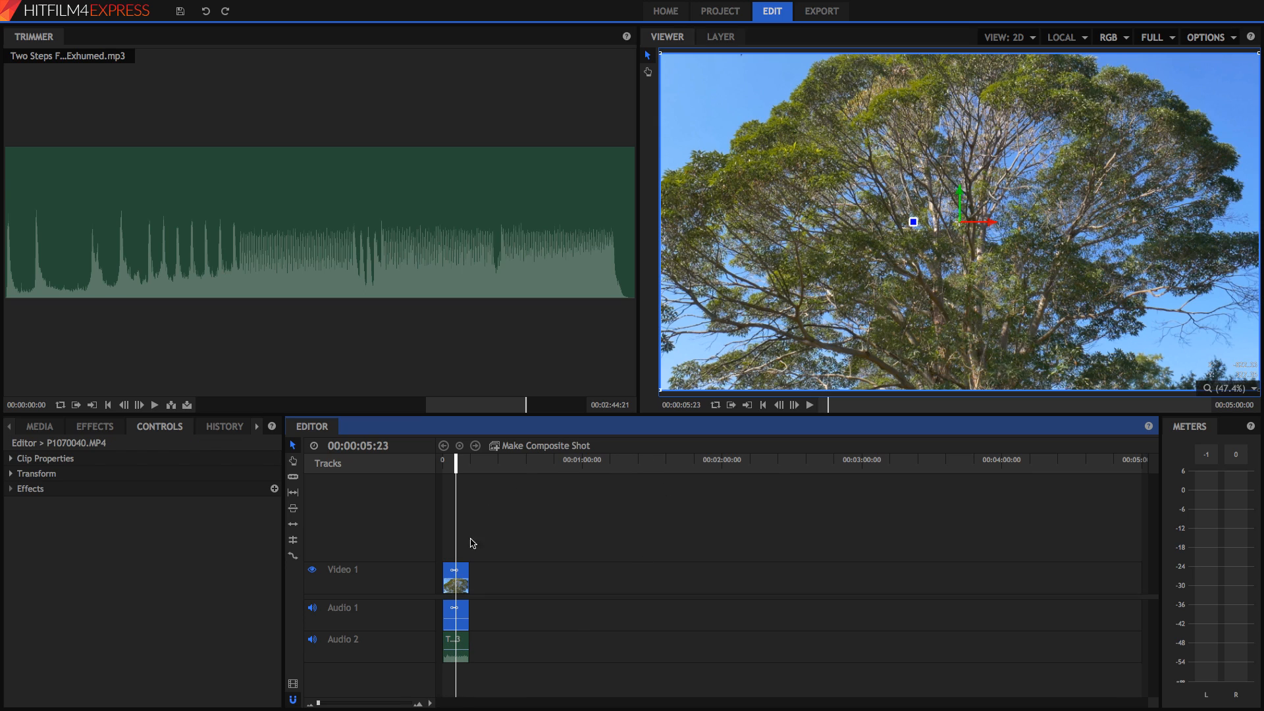
pyautogui.moveTo(394, 676)
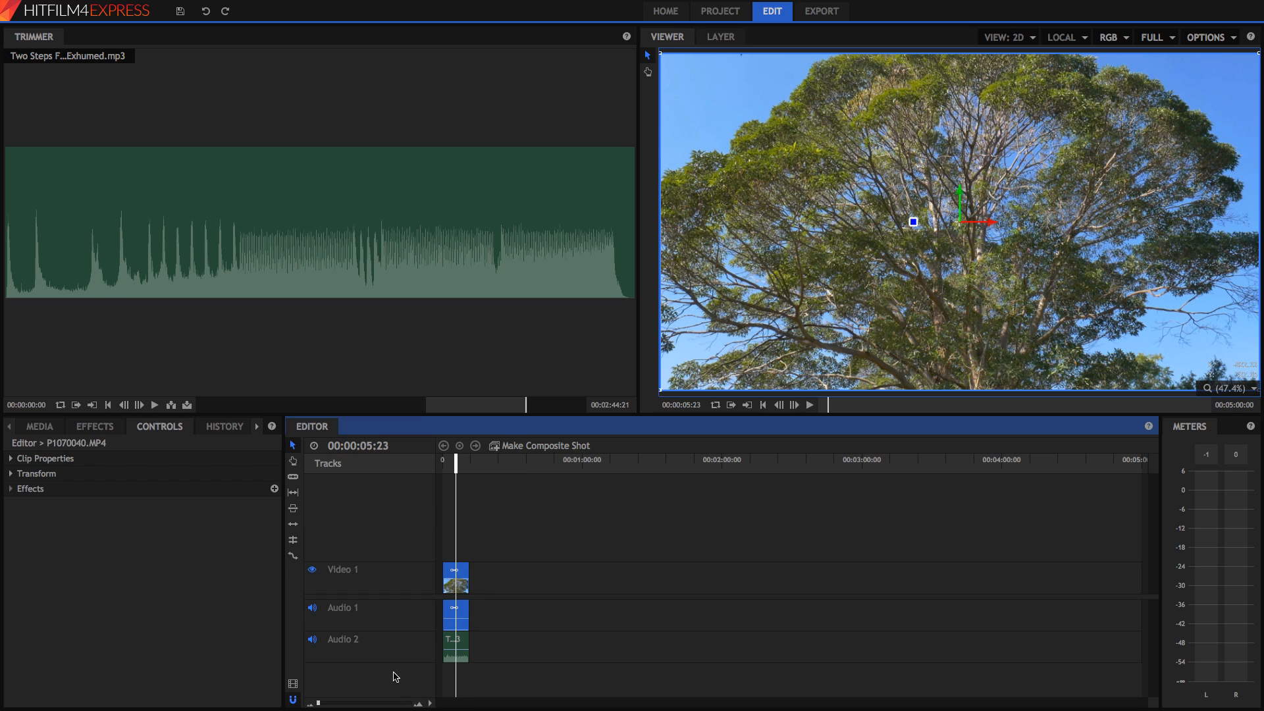
pyautogui.click(455, 613)
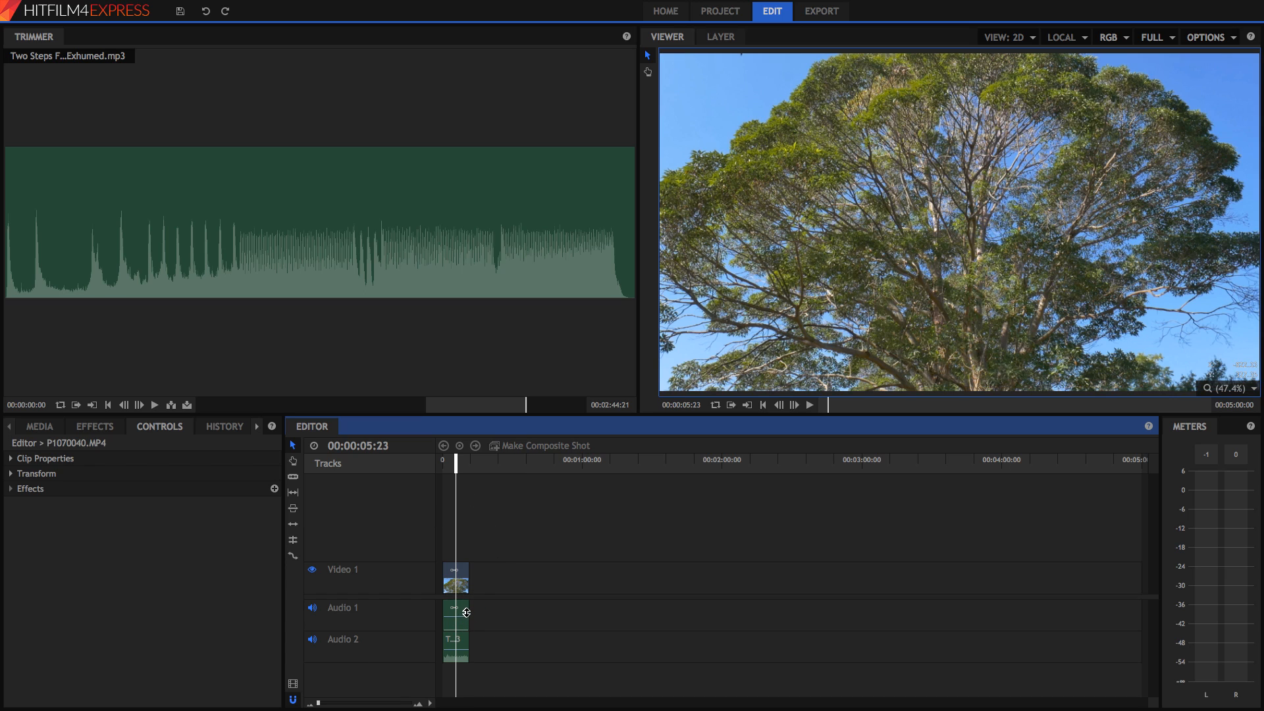
pyautogui.moveTo(460, 621)
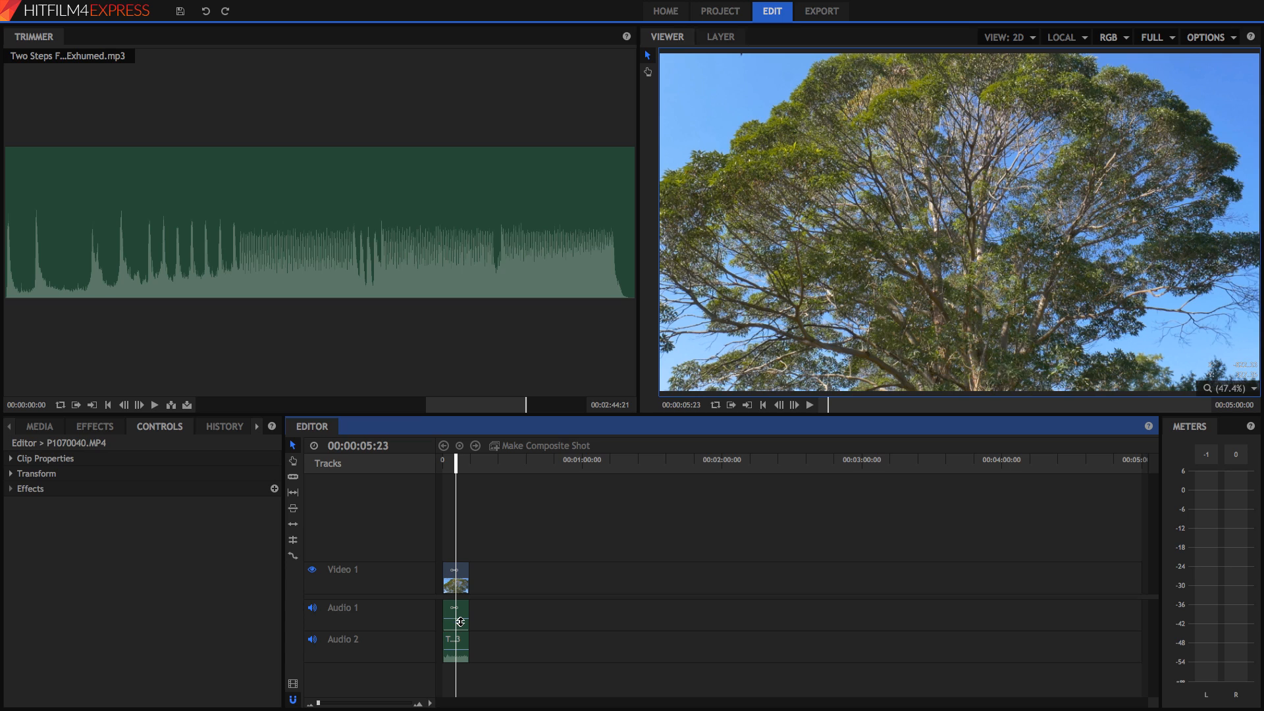
pyautogui.click(455, 578)
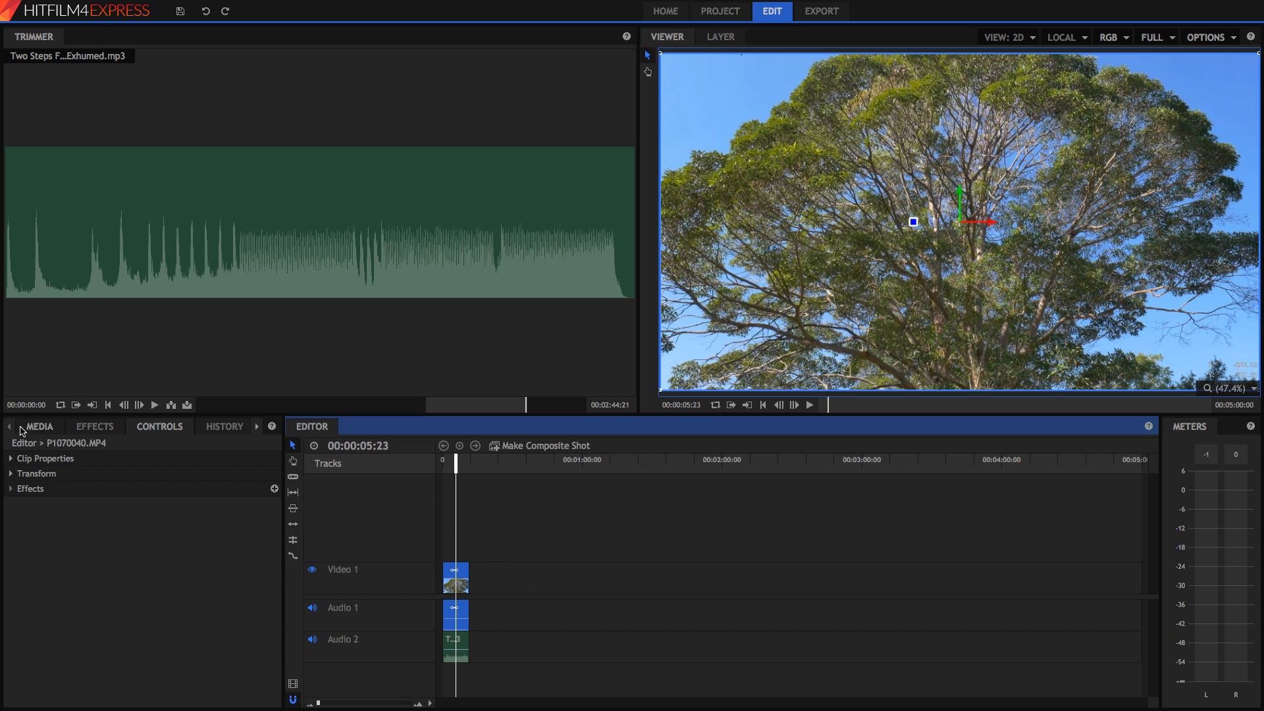
pyautogui.moveTo(36, 474)
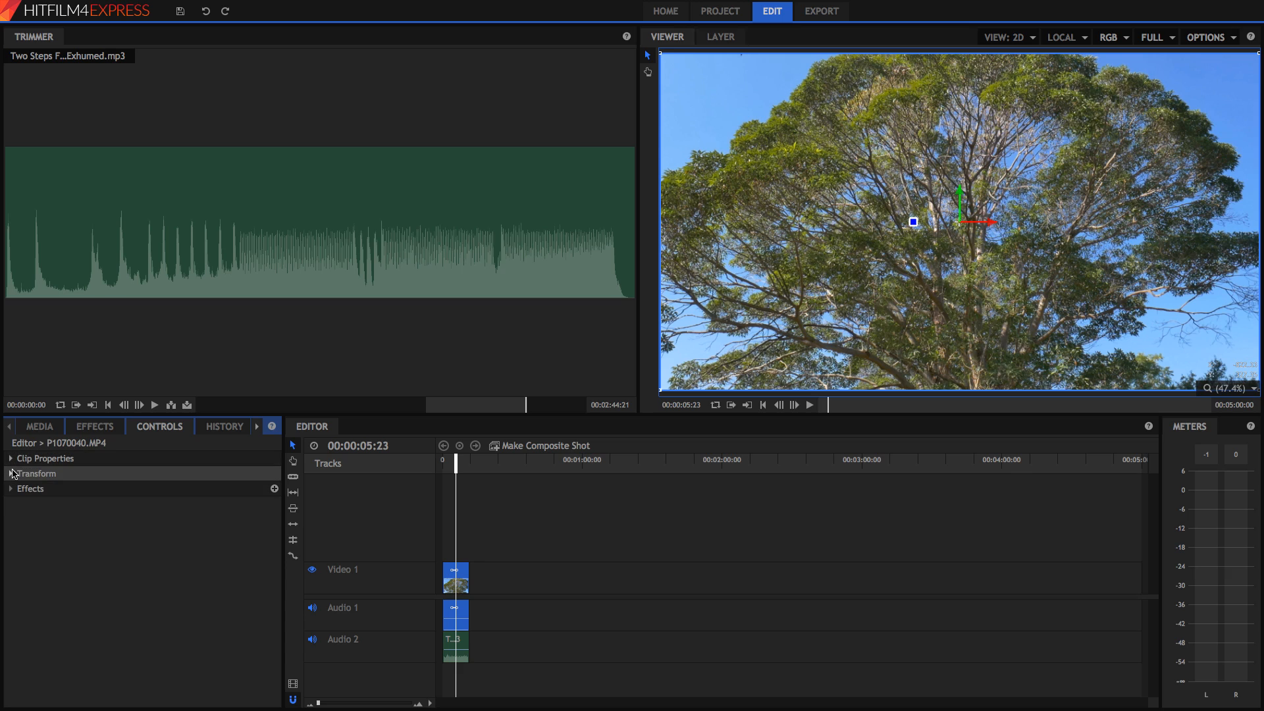
pyautogui.click(456, 614)
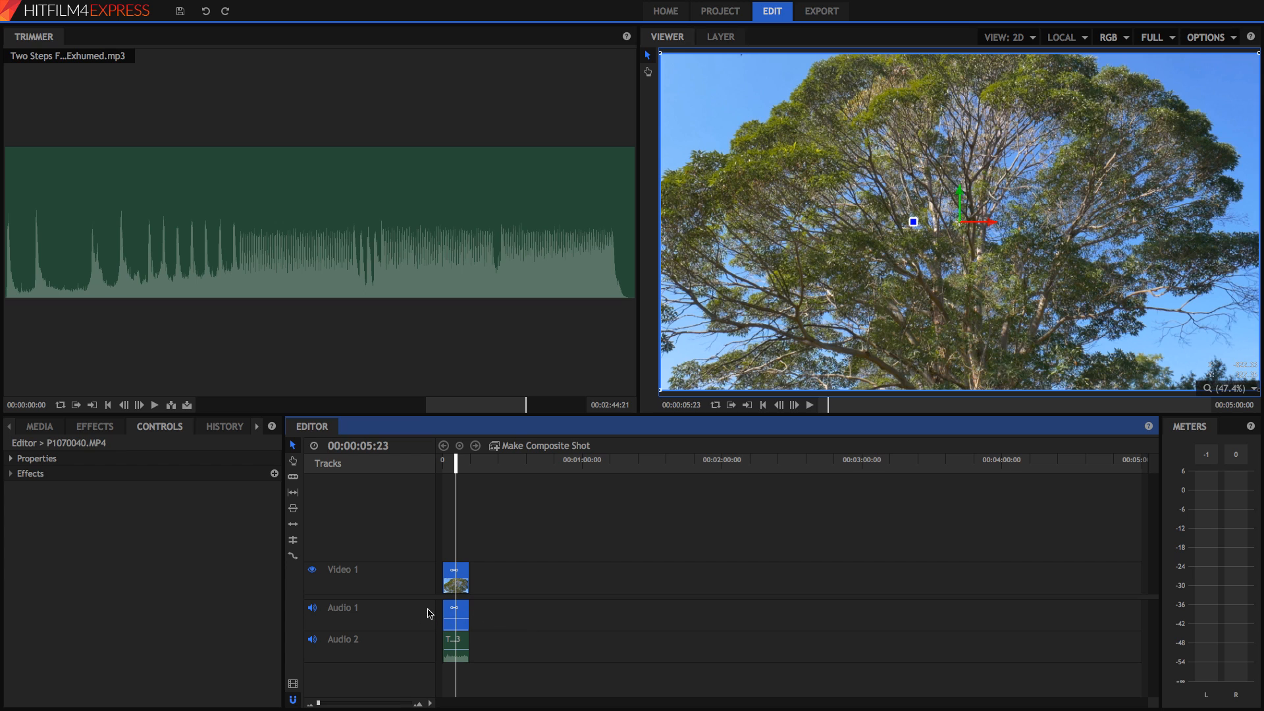
pyautogui.click(11, 458)
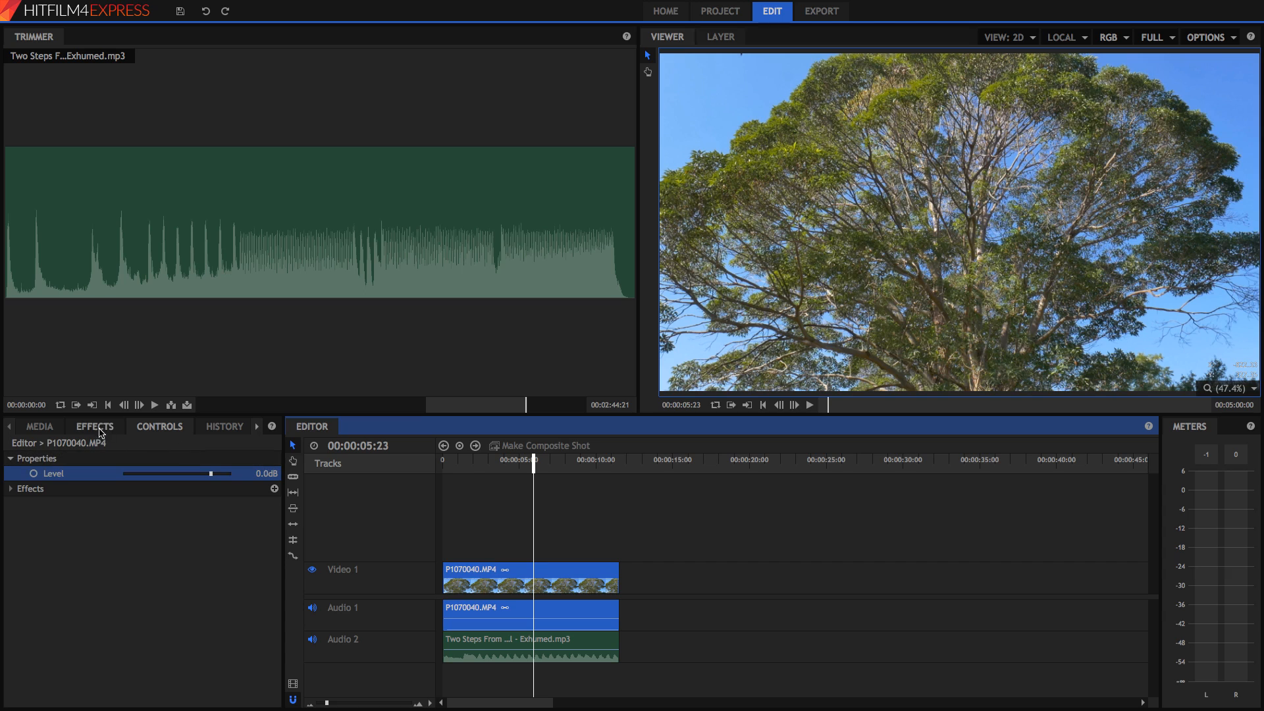
# - Add the Telephone audio effect to the Exhumed clip and select that clip
pyautogui.click(94, 426)
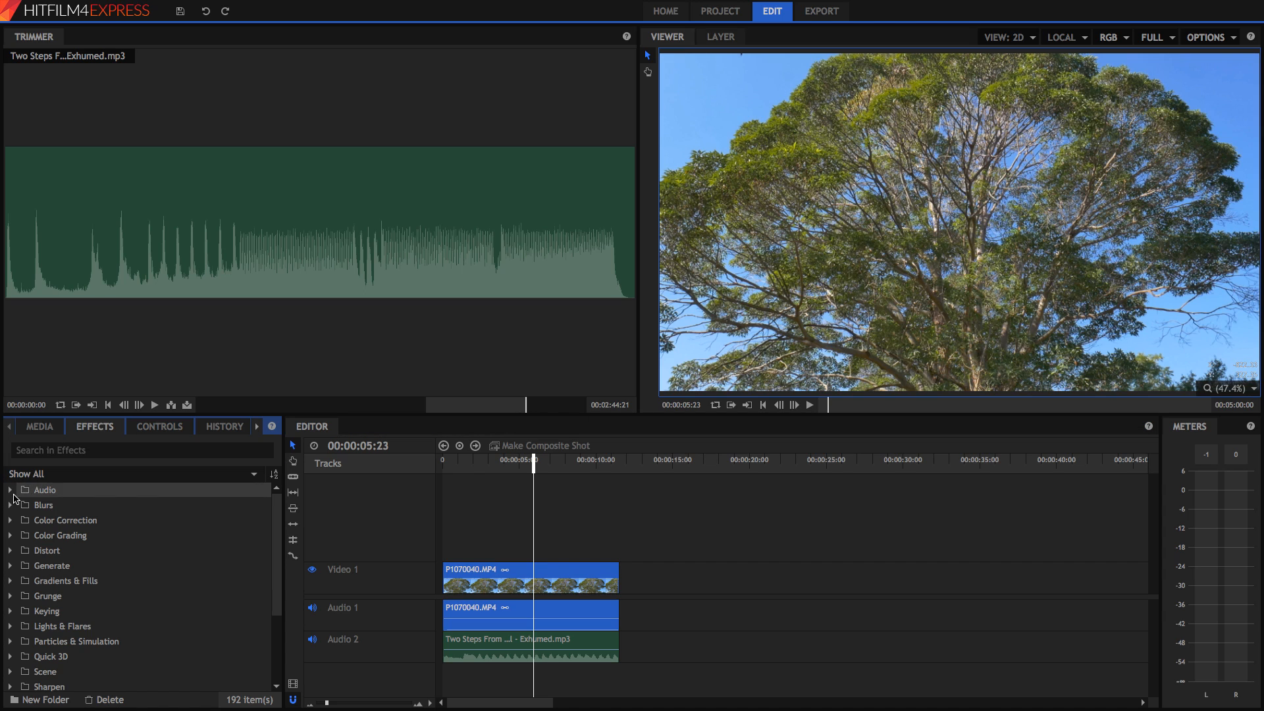
pyautogui.click(10, 489)
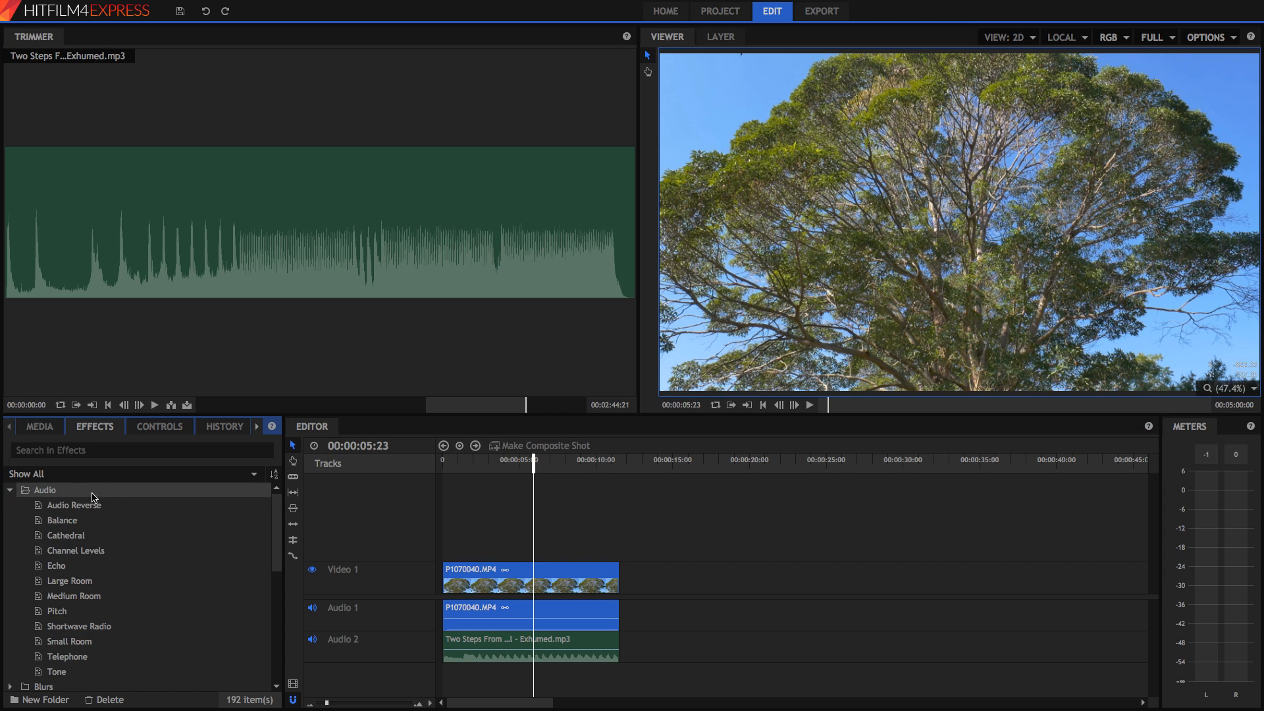
pyautogui.click(73, 505)
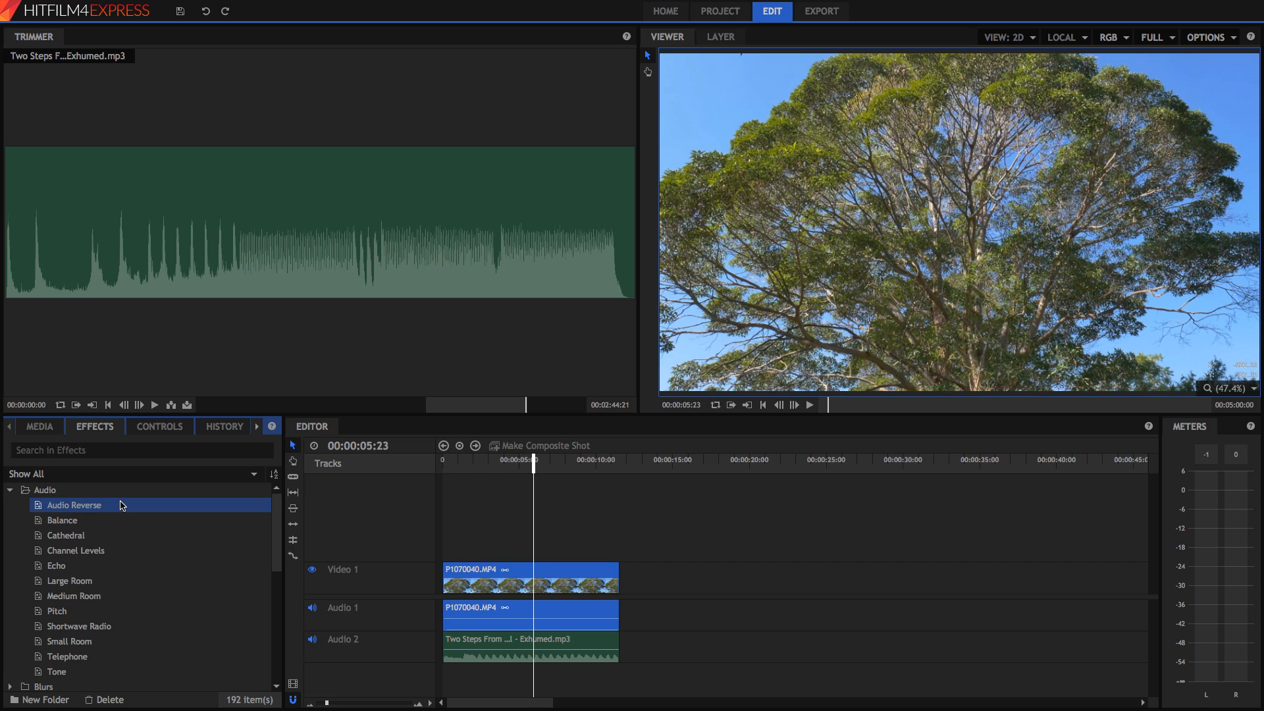
pyautogui.moveTo(462, 651)
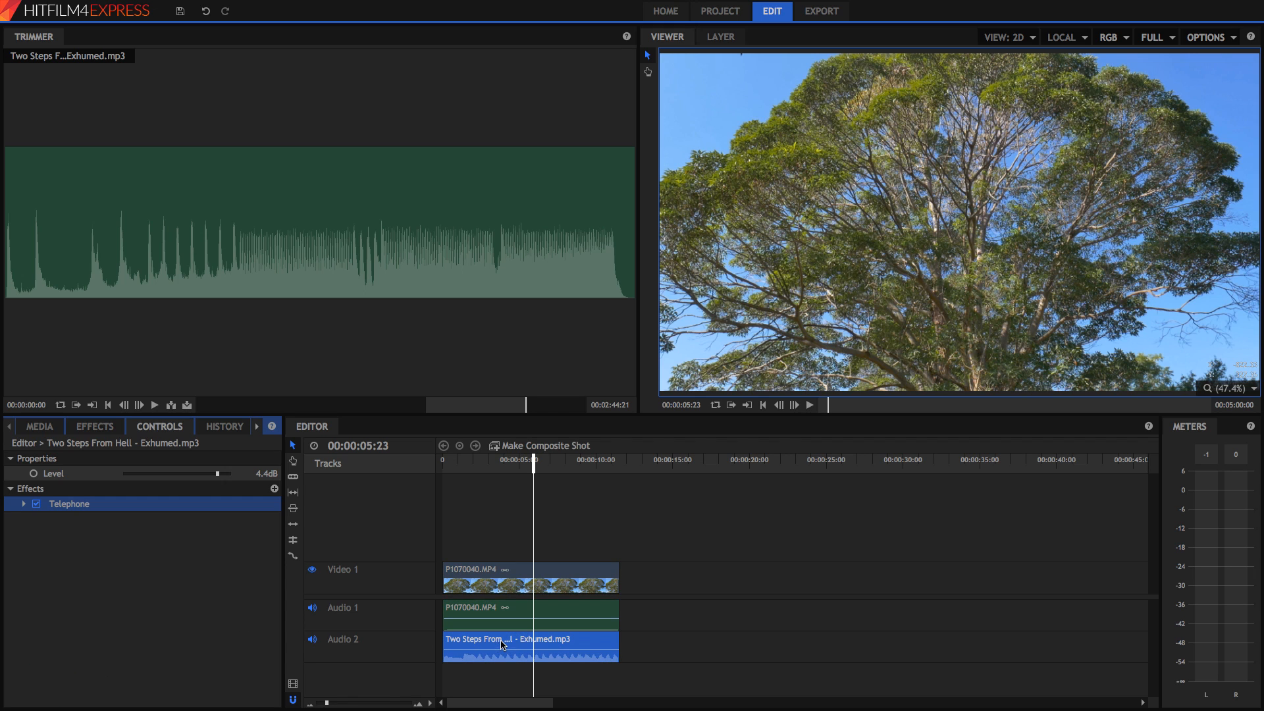
pyautogui.click(811, 405)
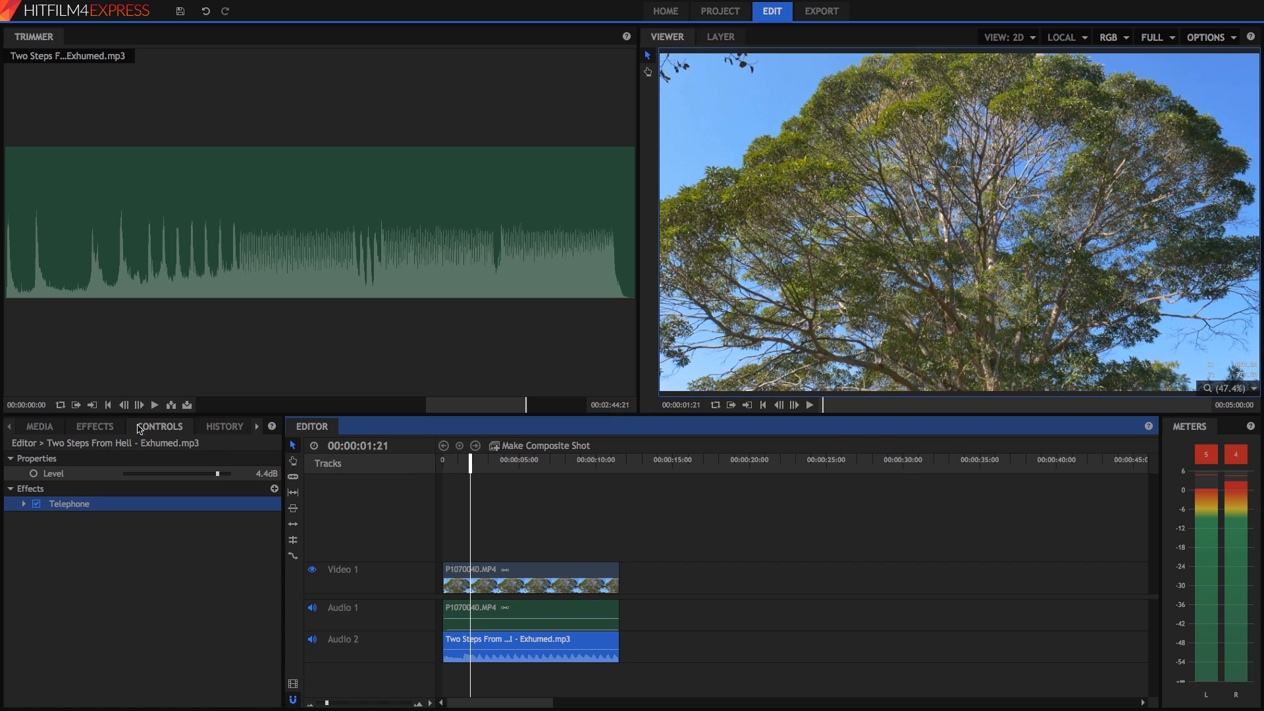
# - Browse the Audio effects, looking at Shortwave Radio and Channel Levels
pyautogui.click(94, 426)
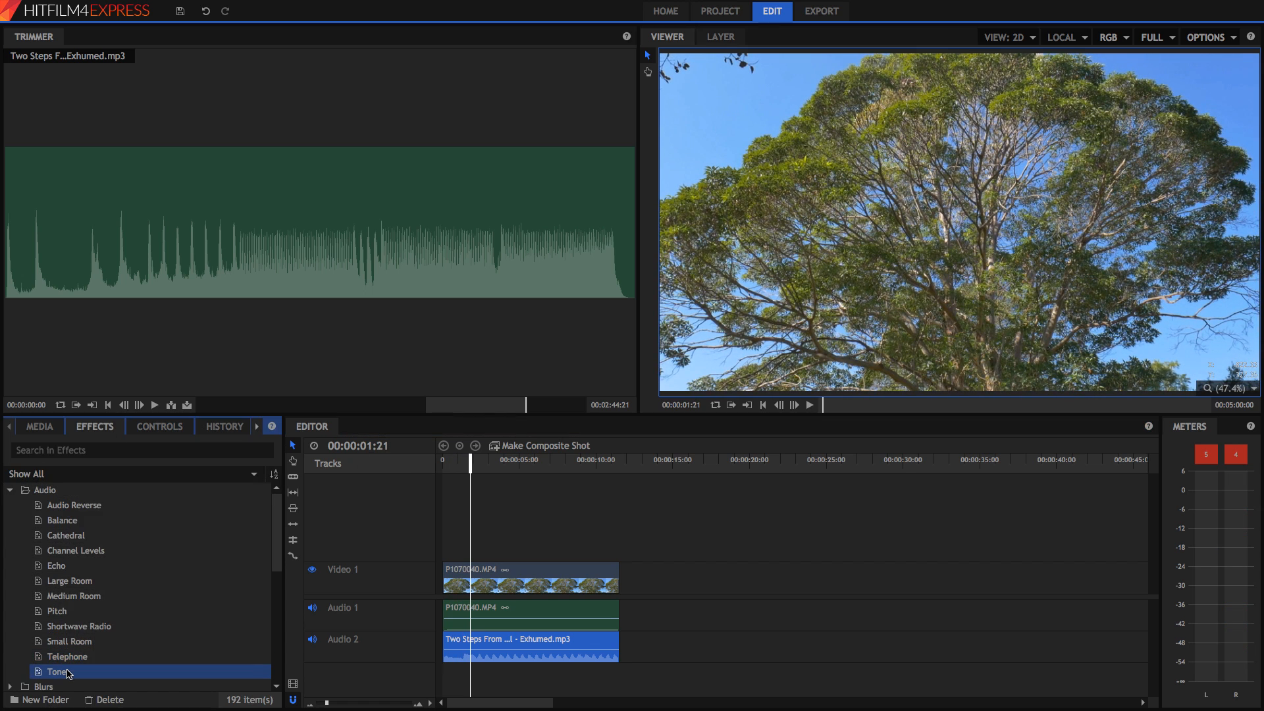
pyautogui.moveTo(65, 656)
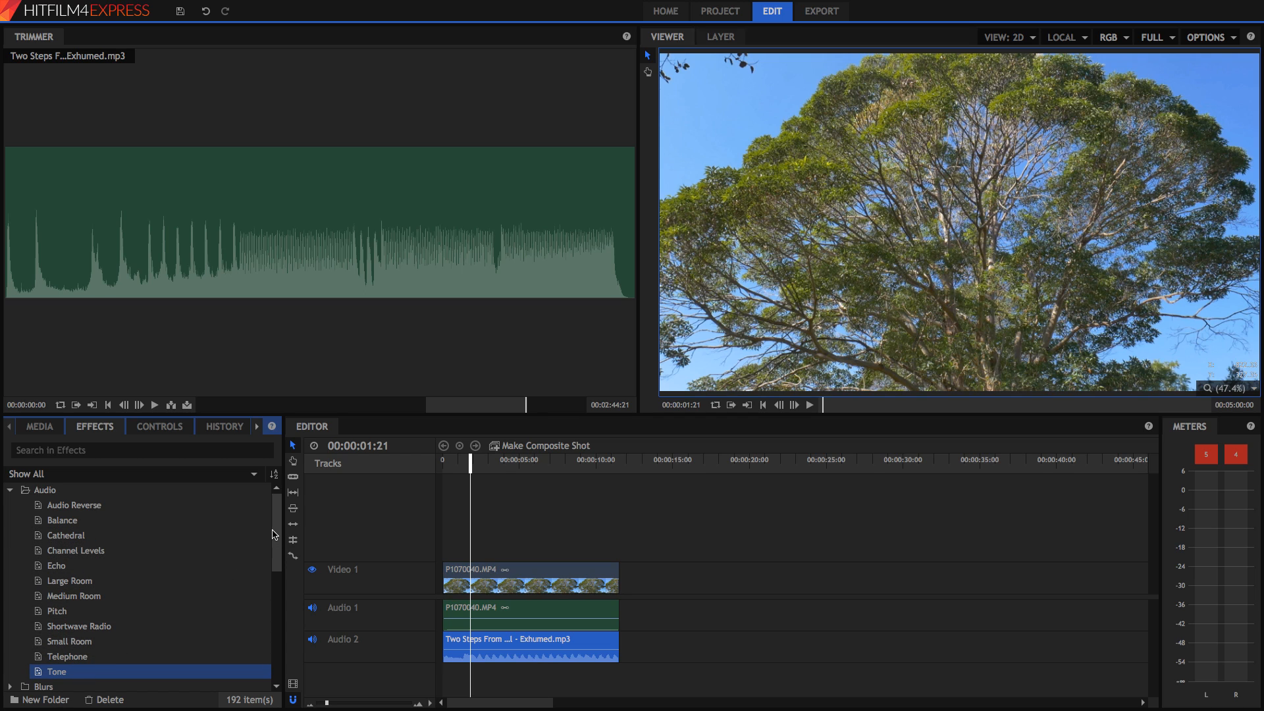
pyautogui.click(79, 625)
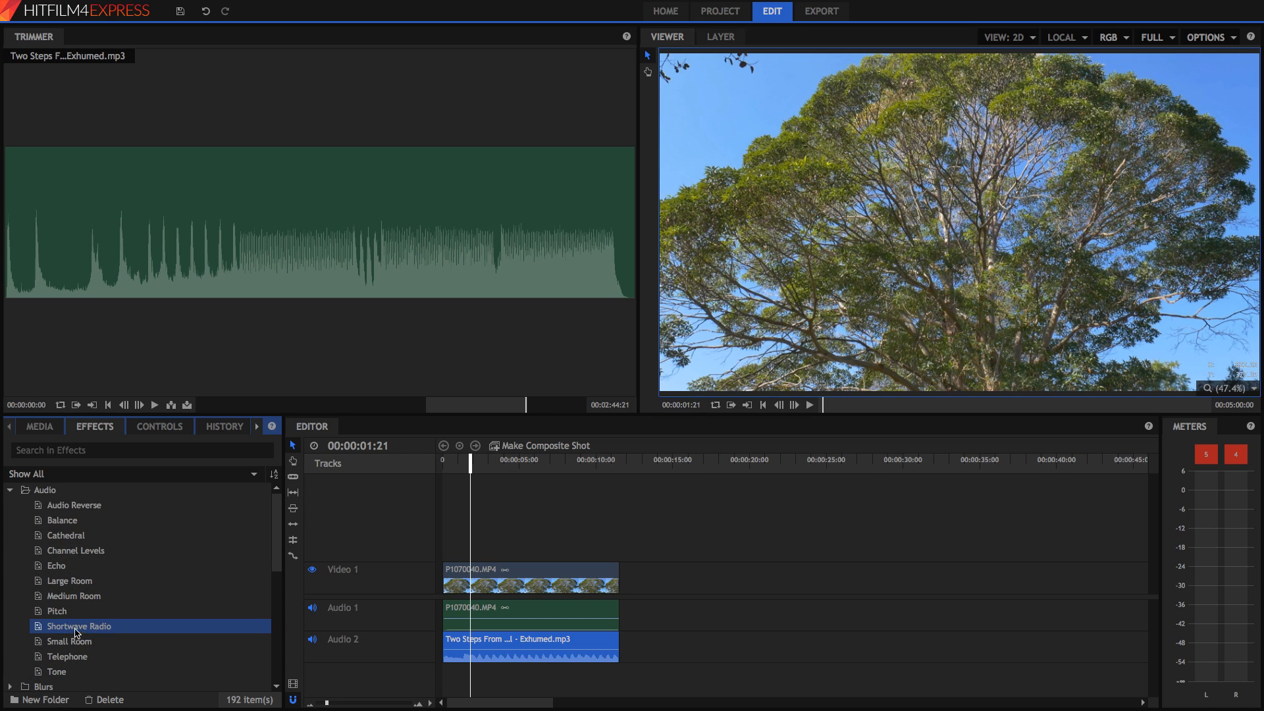
pyautogui.click(76, 551)
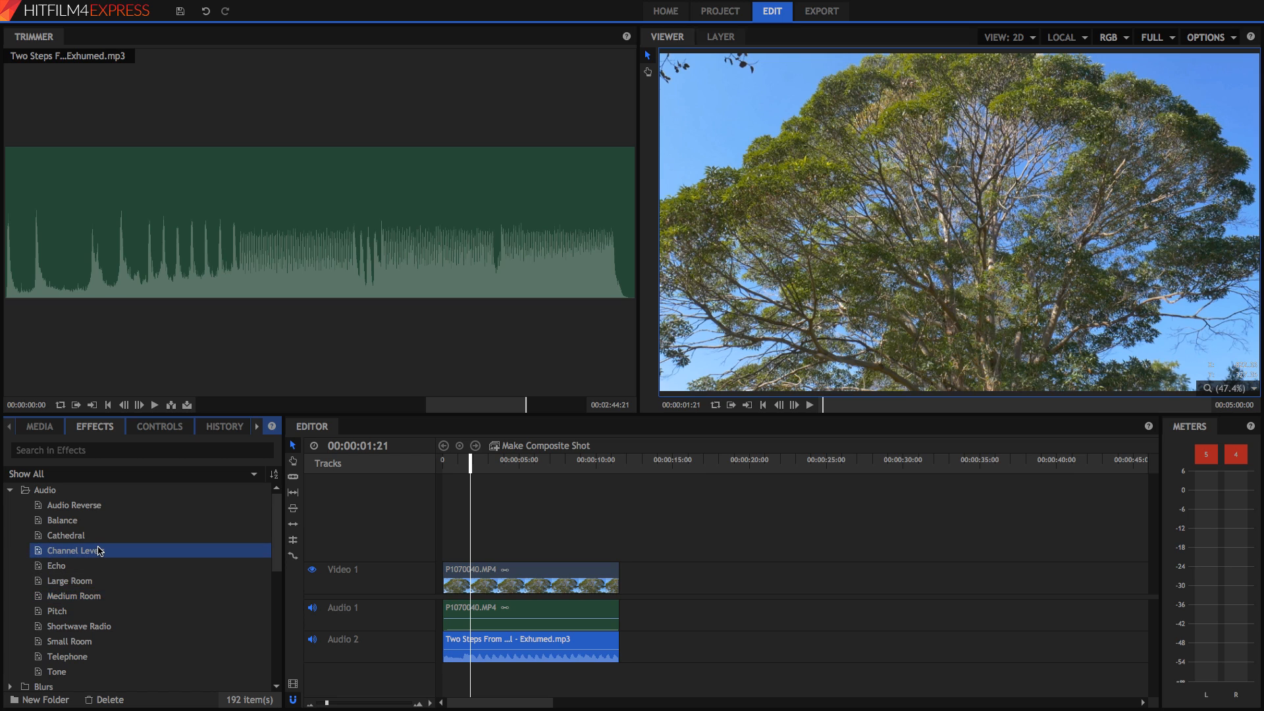
pyautogui.moveTo(65, 535)
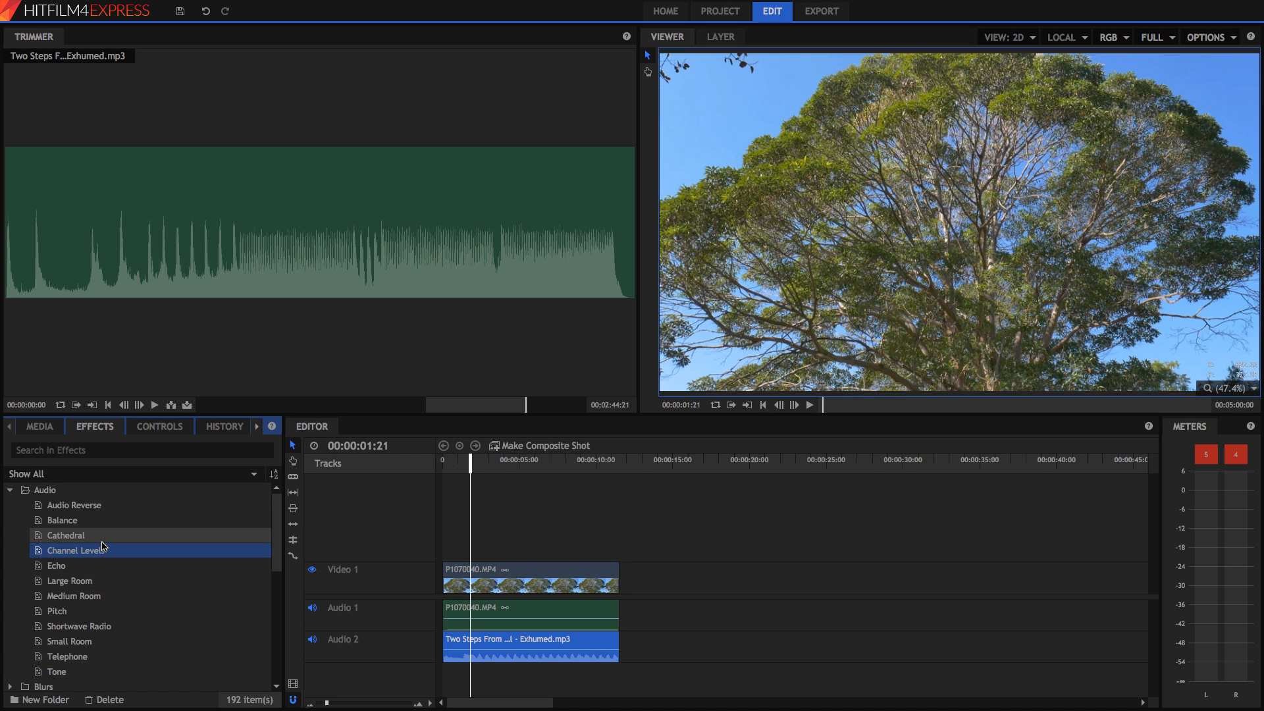
pyautogui.moveTo(81, 626)
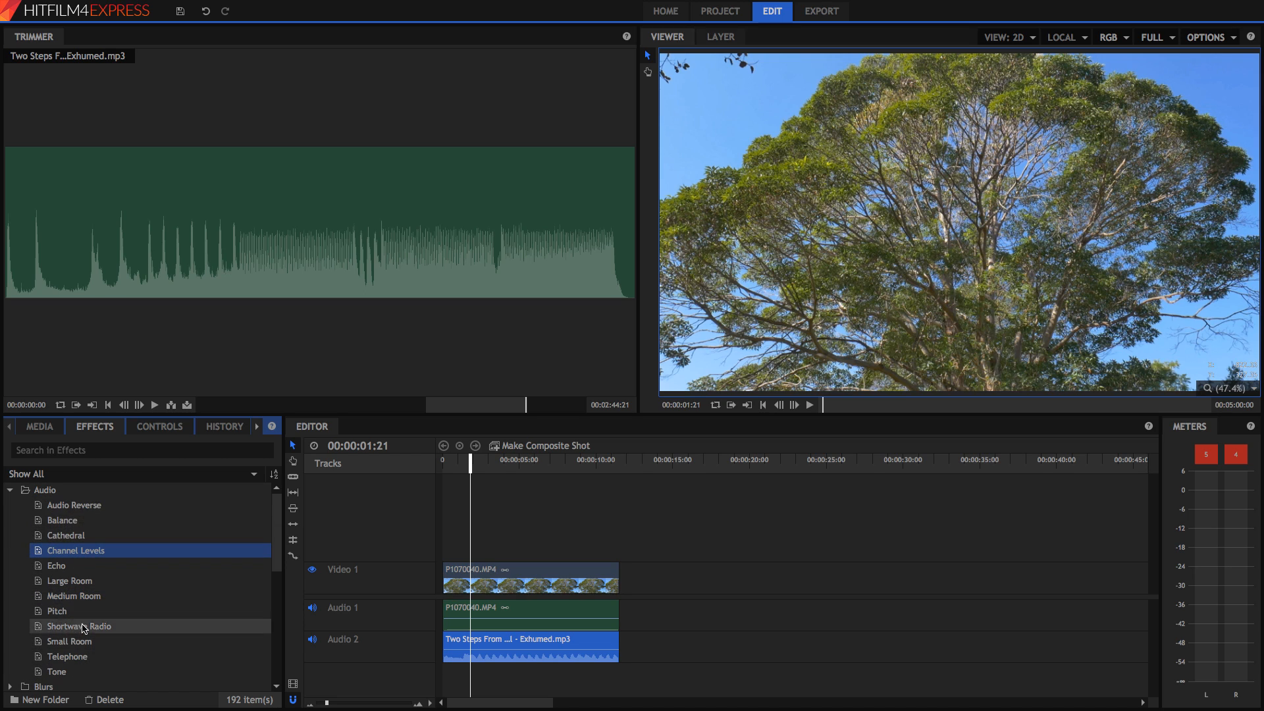
pyautogui.moveTo(115, 628)
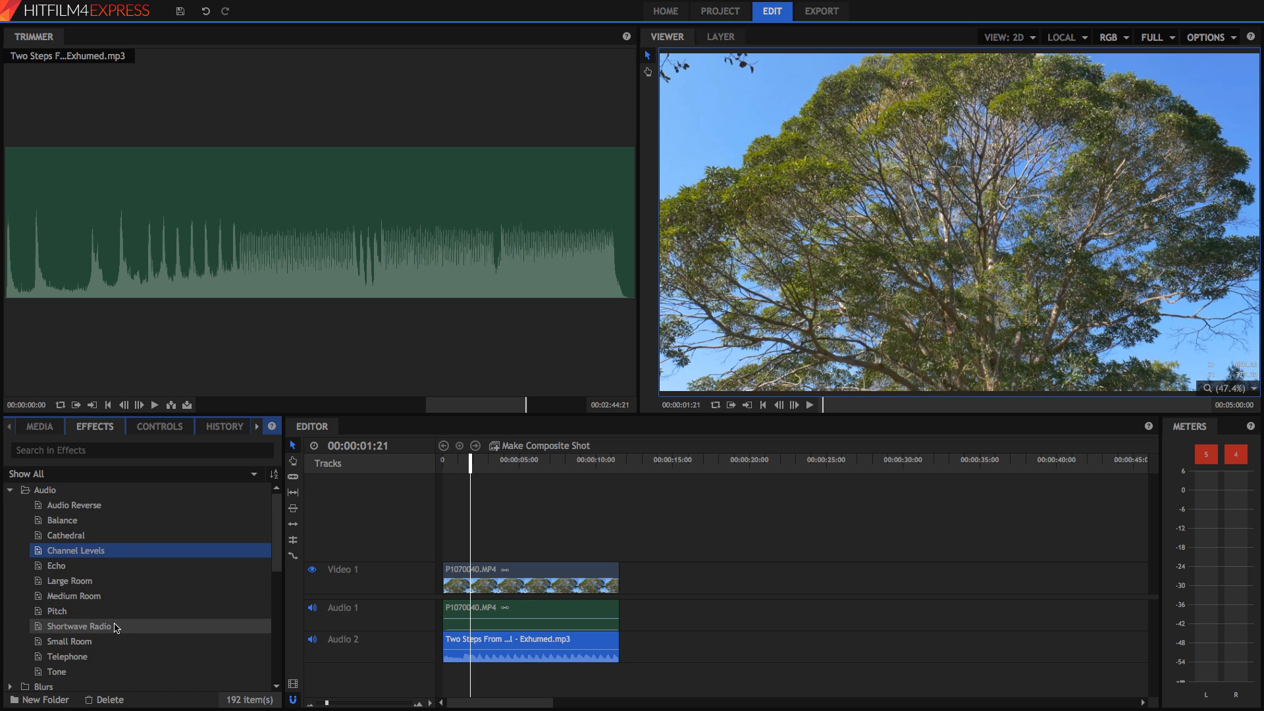
pyautogui.moveTo(119, 631)
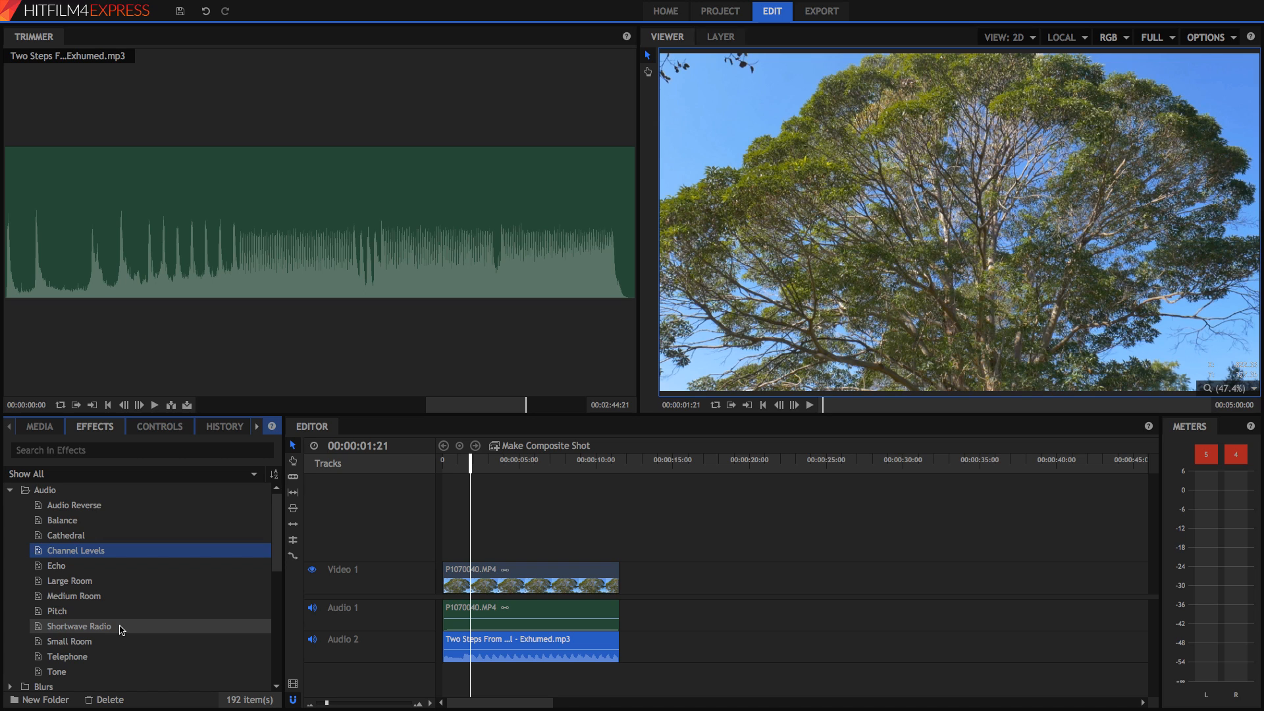
pyautogui.moveTo(278, 560)
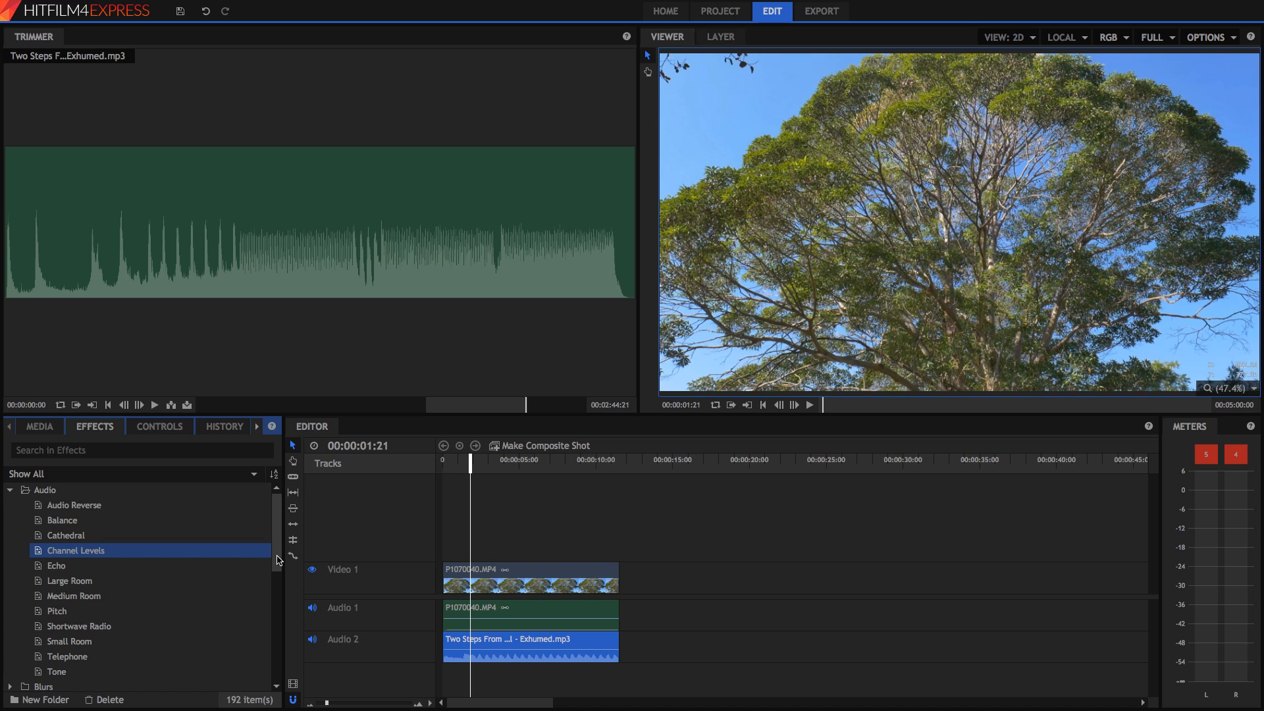